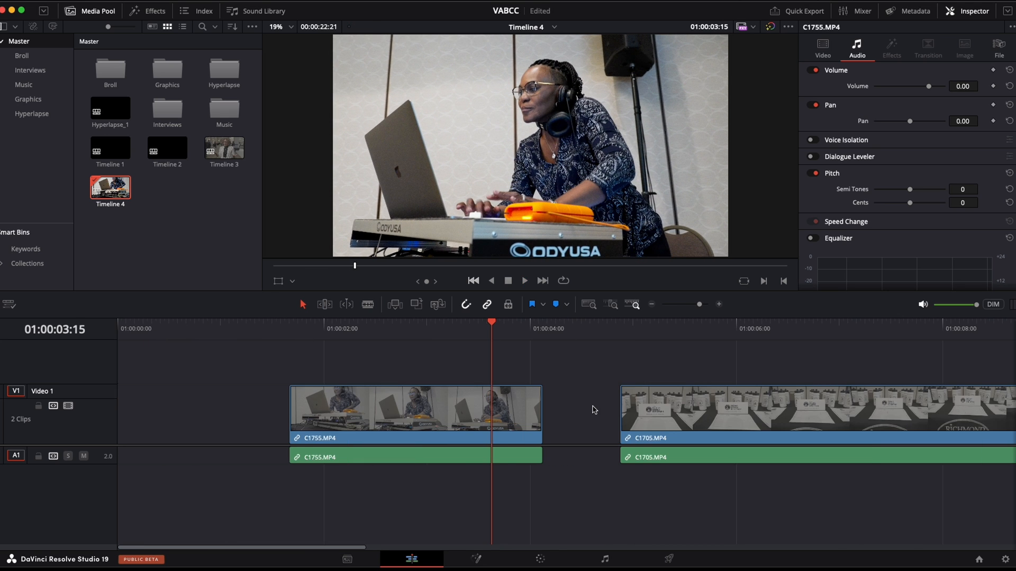
# Step: Turn on Retime Controls for the DJ clip C1755.MP4, showing its 100% speed
pyautogui.rightClick(415, 409)
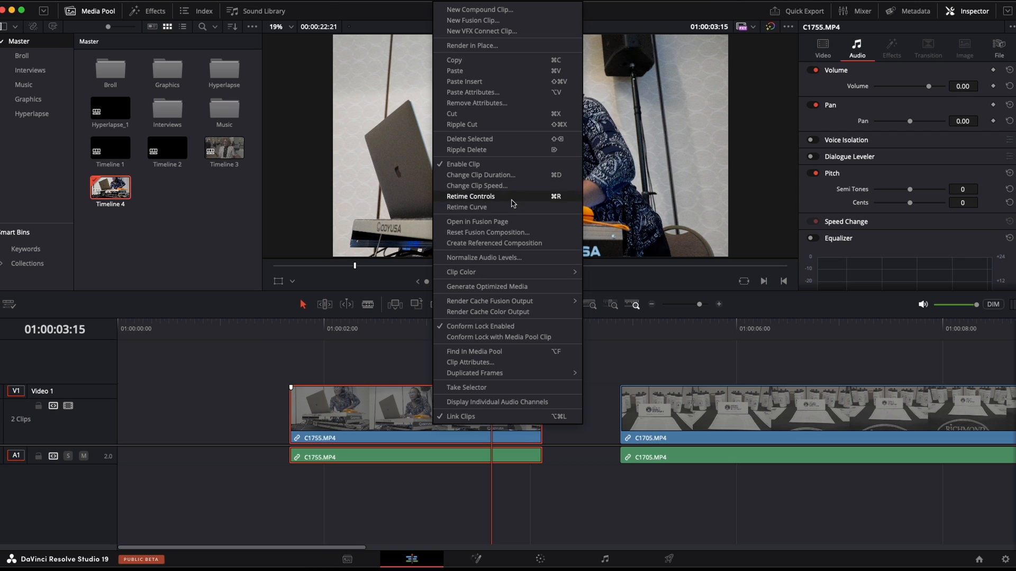
pyautogui.click(470, 197)
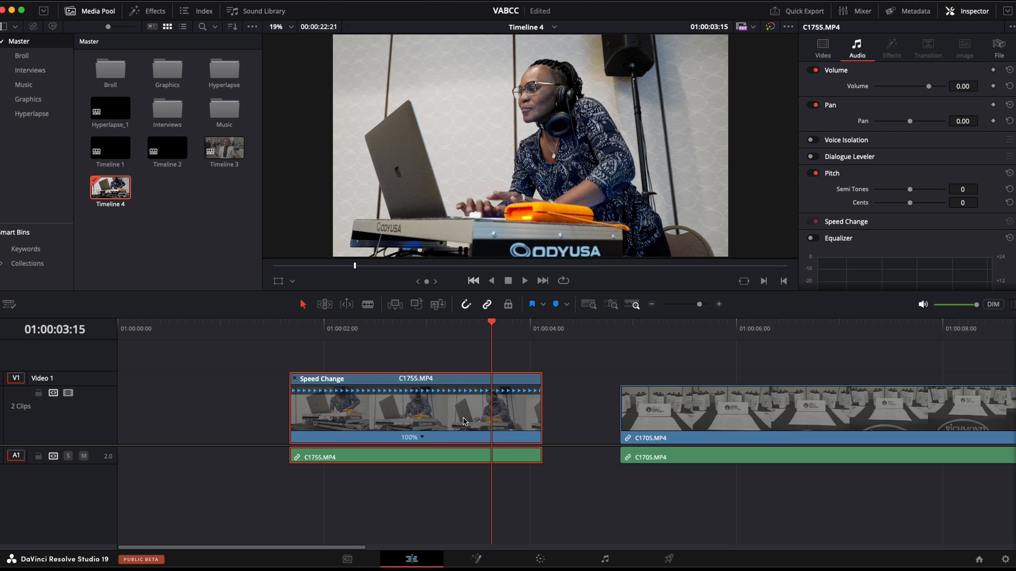
pyautogui.moveTo(318, 447)
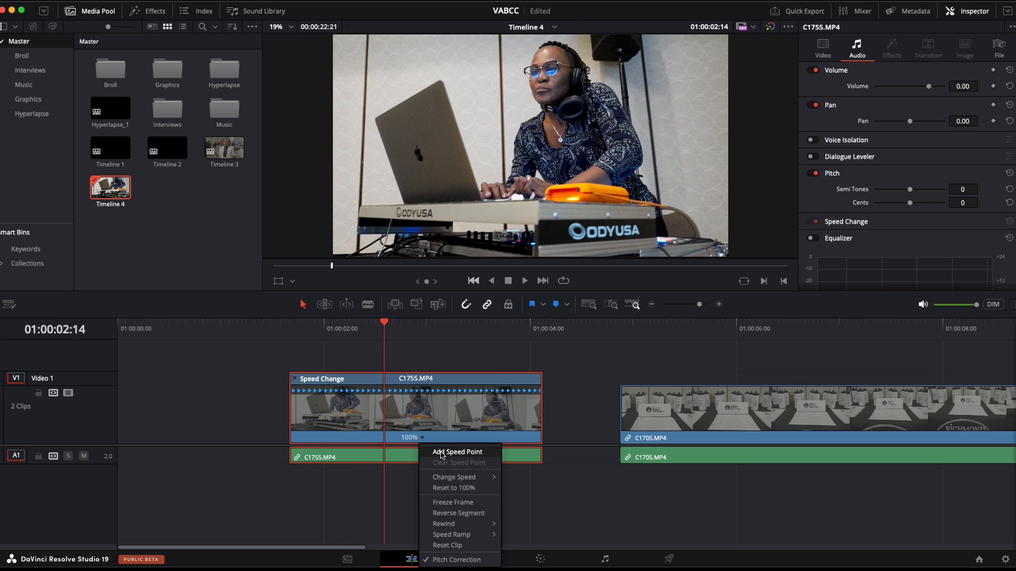
# Step: Add a speed point at the playhead, splitting the DJ clip into two 100% sections
pyautogui.click(456, 451)
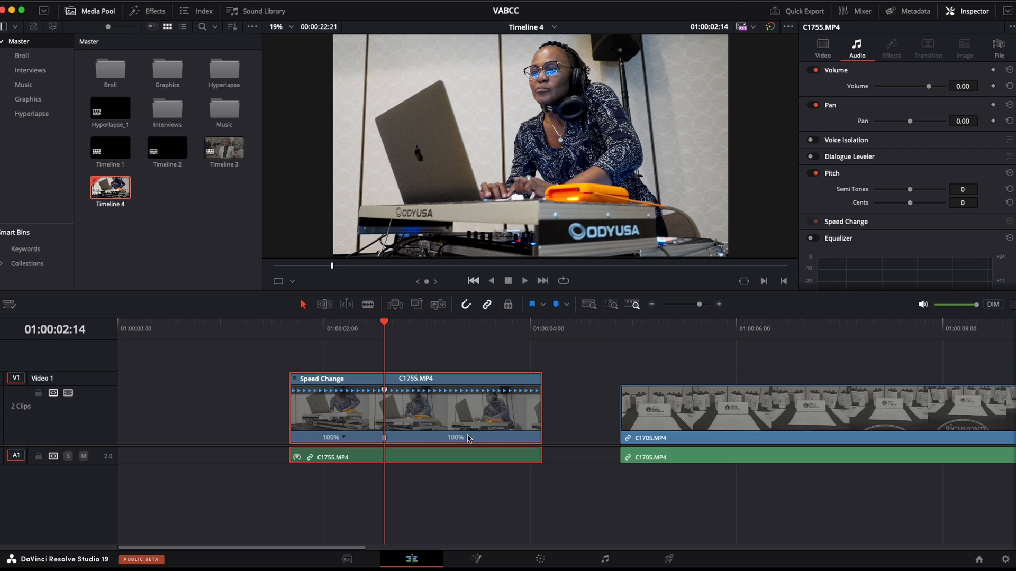
pyautogui.moveTo(444, 425)
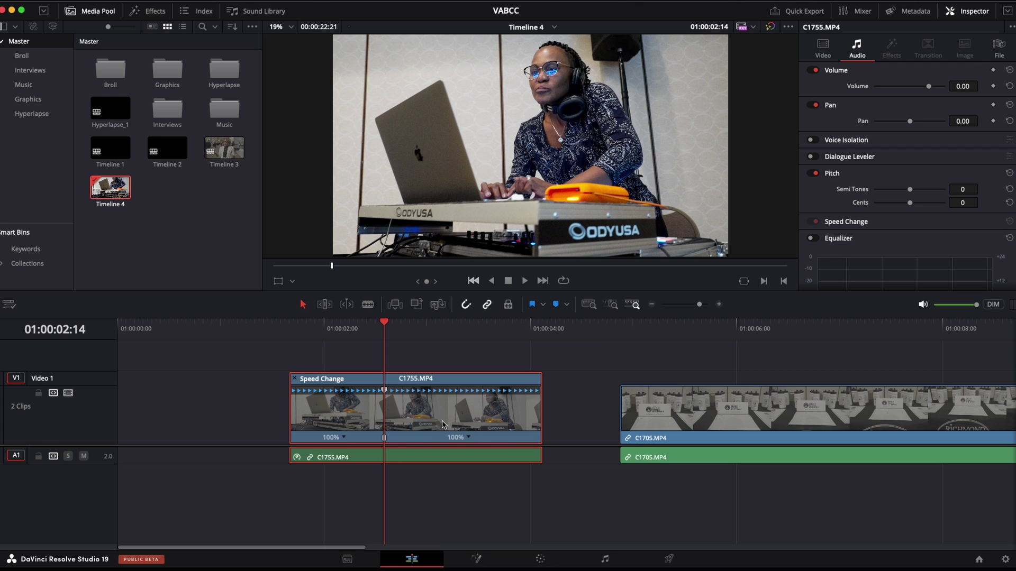
pyautogui.moveTo(353, 445)
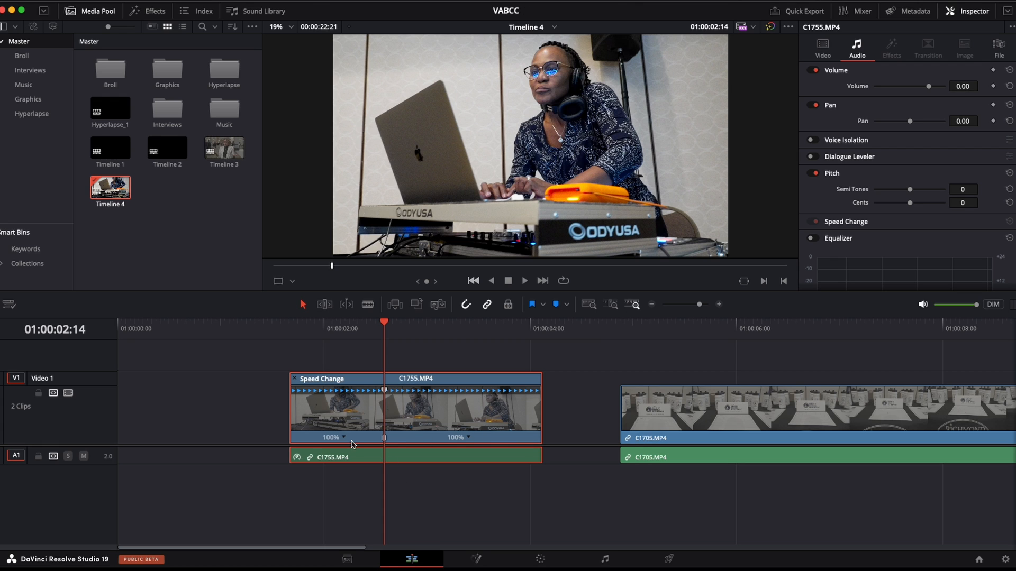
pyautogui.moveTo(401, 392)
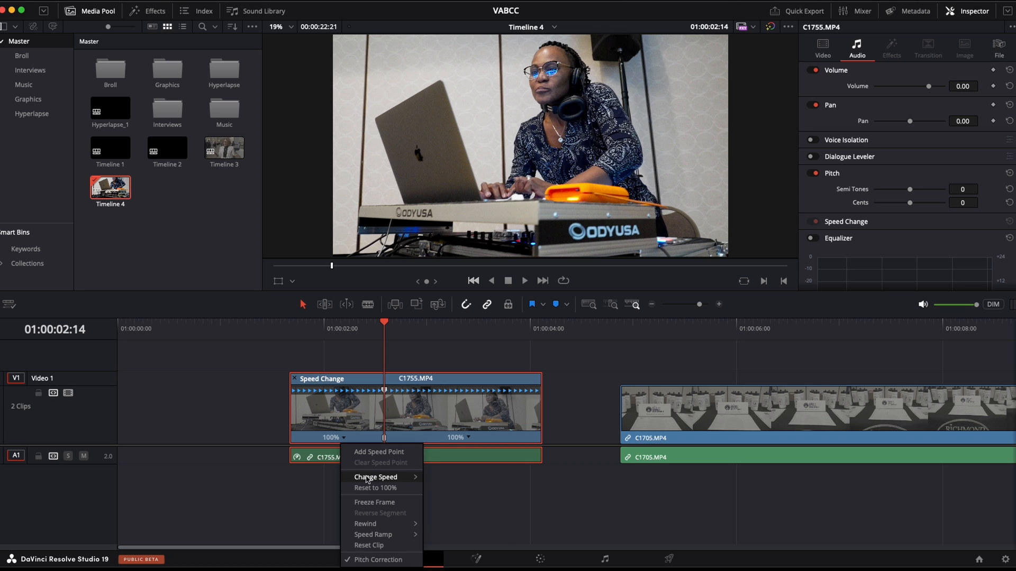
# Step: Set the DJ clip's first section to 200%, then drag its handle up to about 319%
pyautogui.click(375, 477)
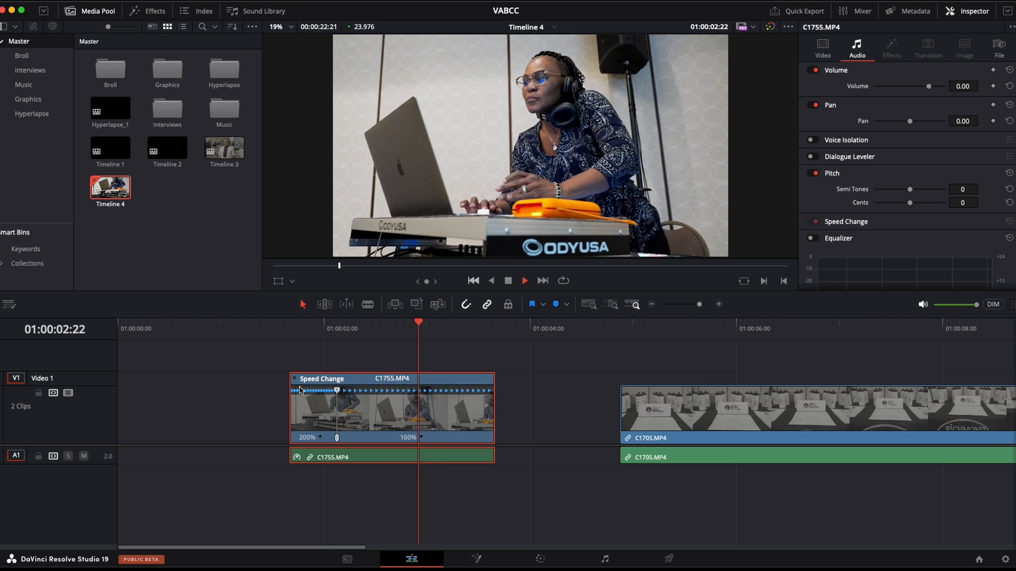
pyautogui.click(289, 328)
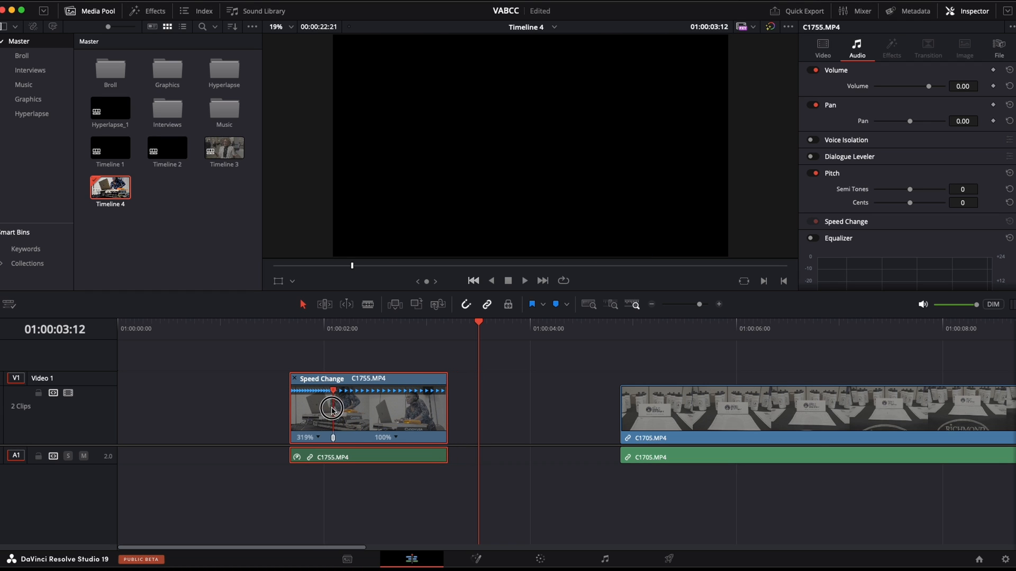
pyautogui.moveTo(332, 412); pyautogui.dragTo(385, 410)
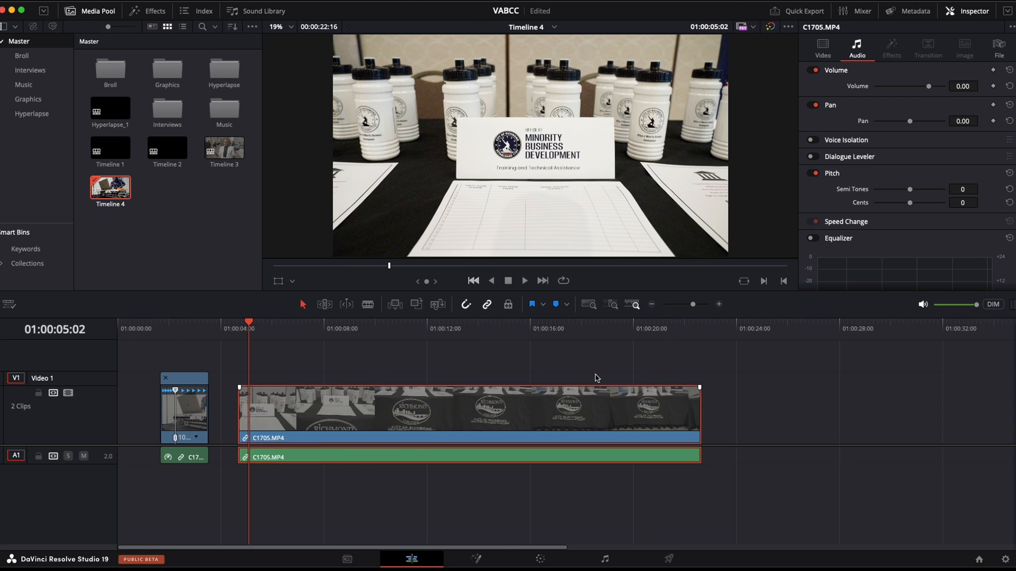
pyautogui.click(378, 329)
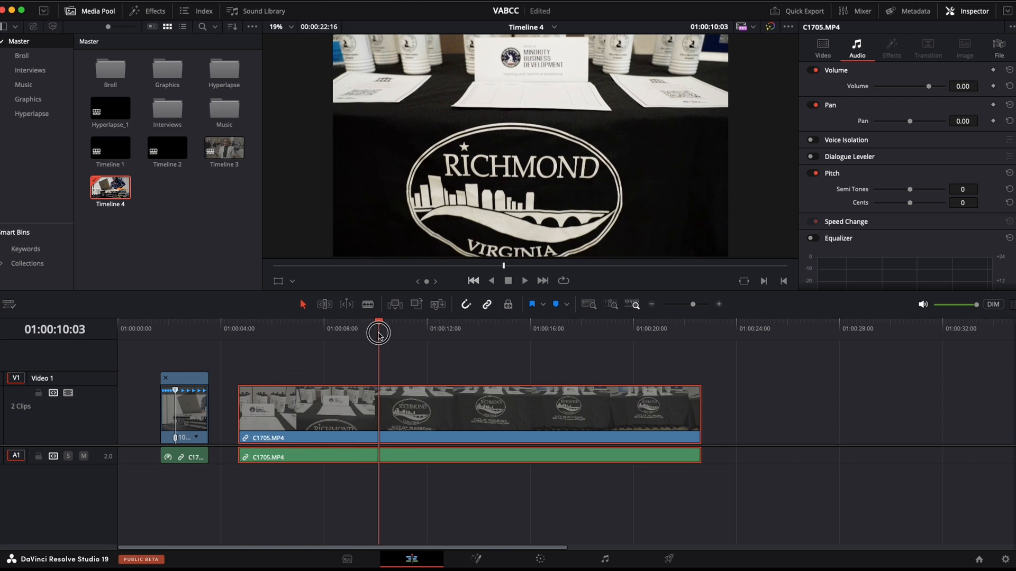
pyautogui.click(524, 281)
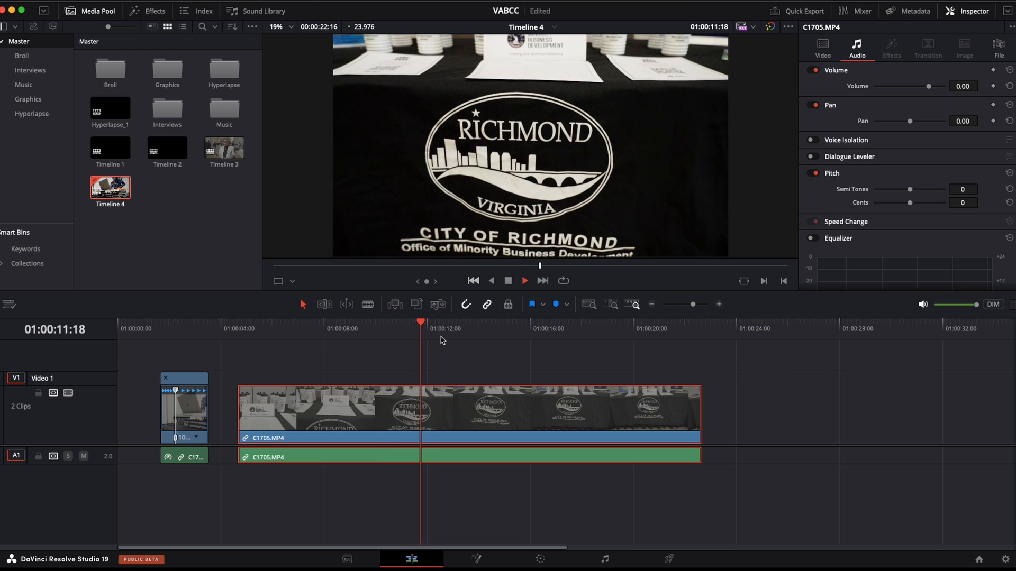
pyautogui.click(242, 328)
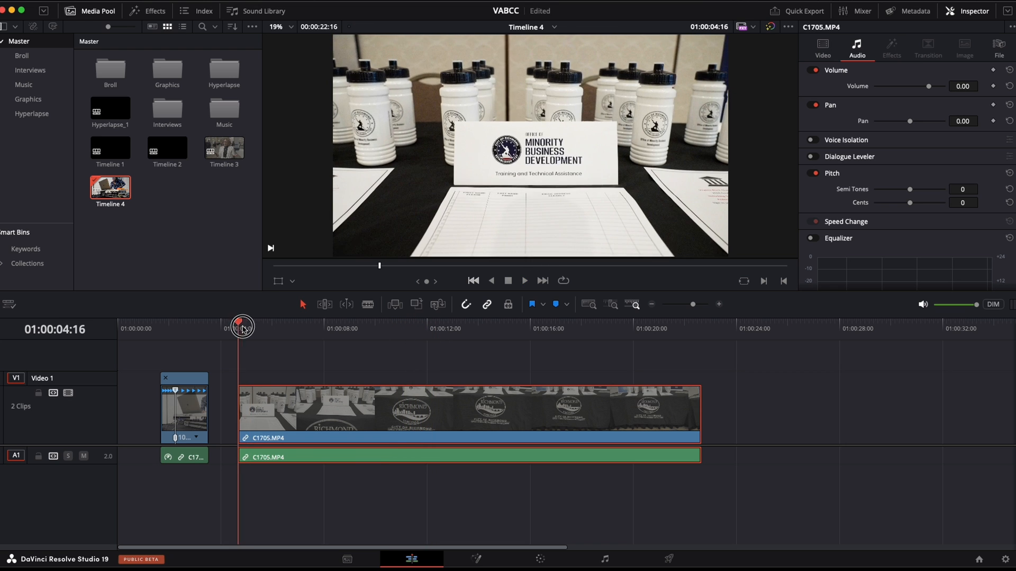
pyautogui.click(378, 329)
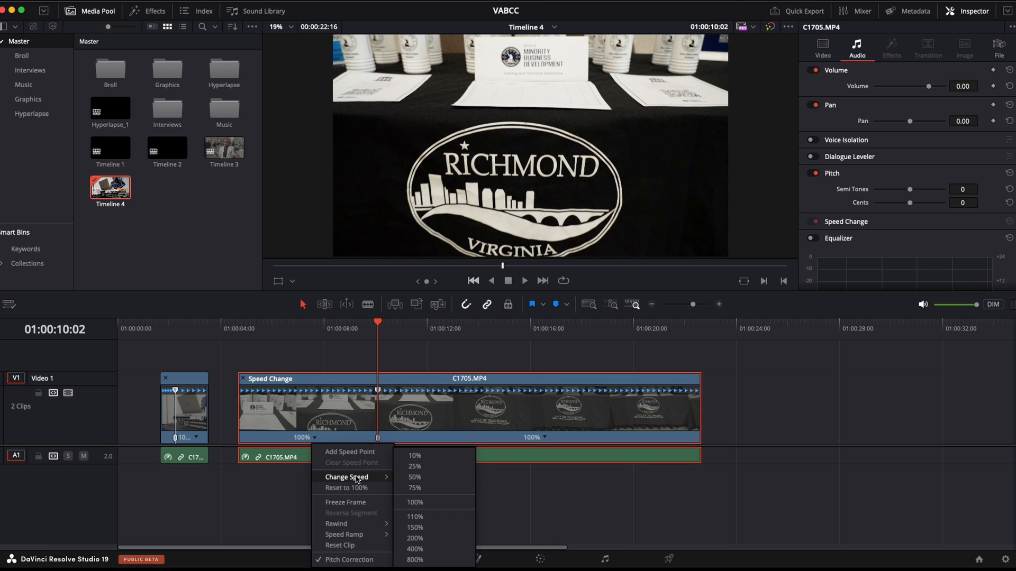
# Step: Set the table clip's first section to 800% and return the playhead to the clip start
pyautogui.click(414, 502)
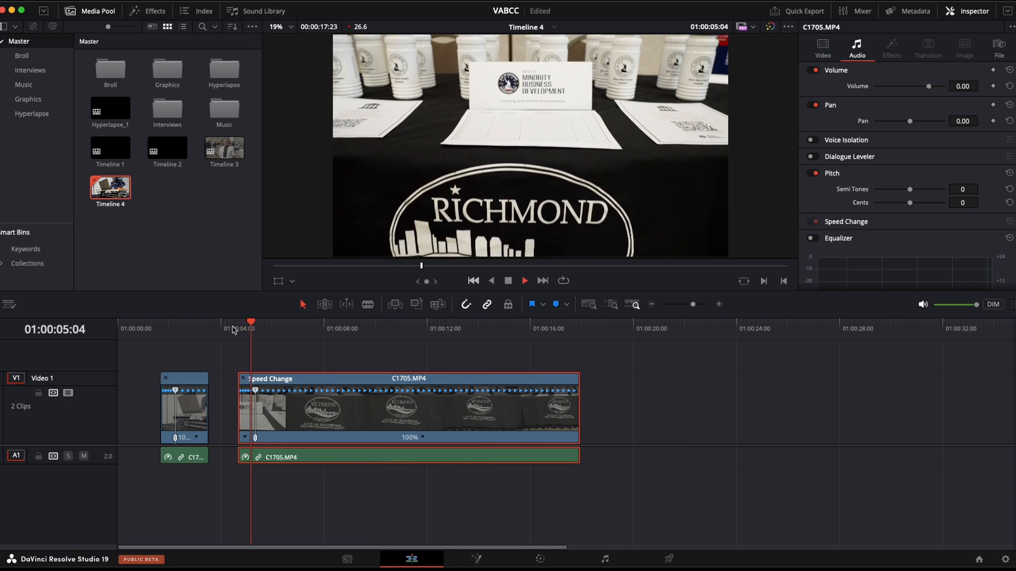
pyautogui.click(238, 329)
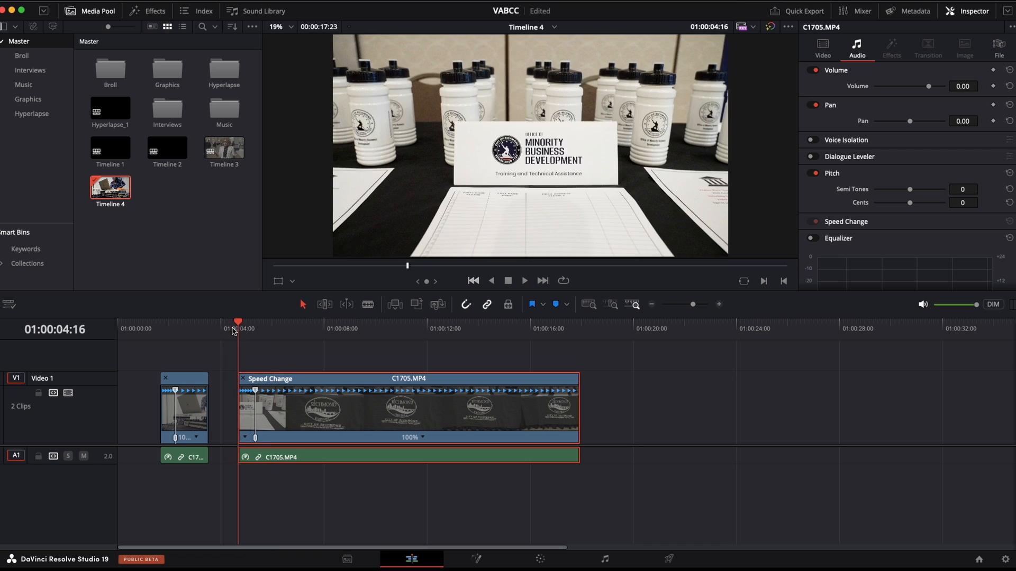